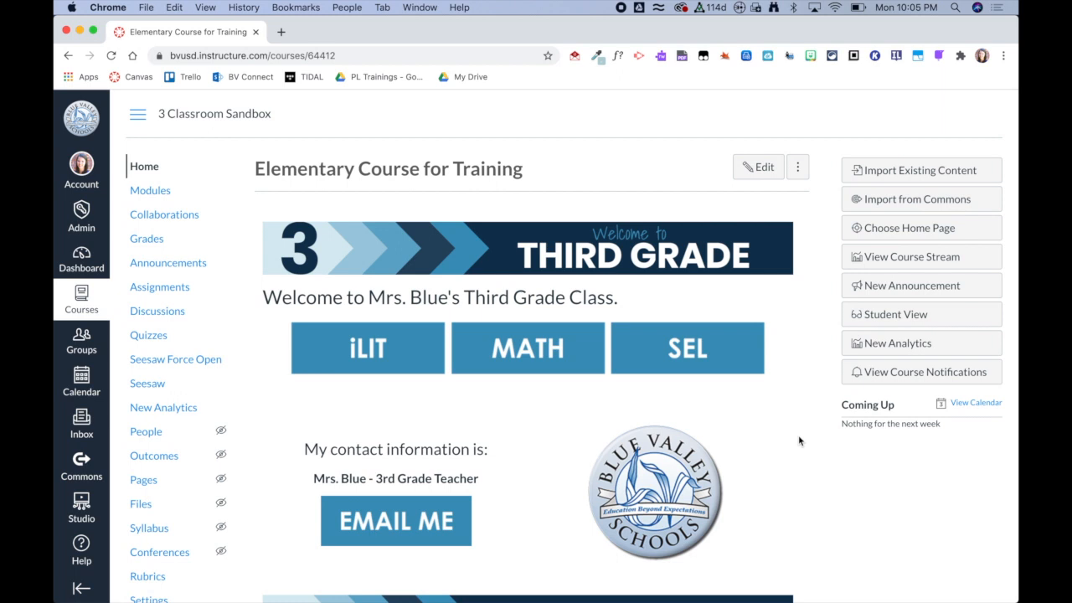
{"action": "mouse_move", "coordinate": [737, 367]}
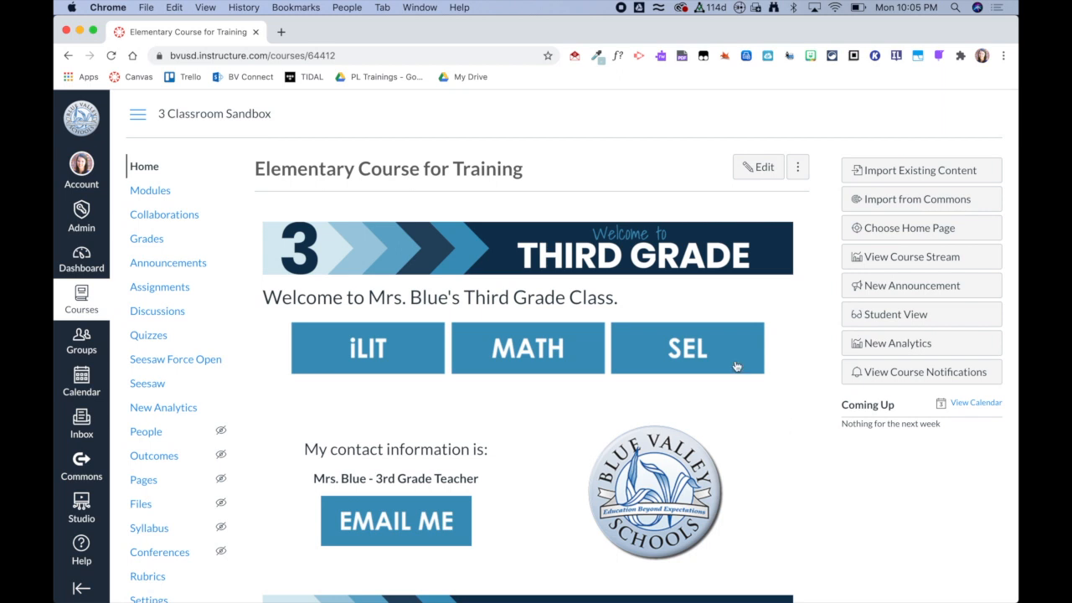
- Go to the Math page via the MATH button on the course home page
{"action": "left_click", "coordinate": [528, 347]}
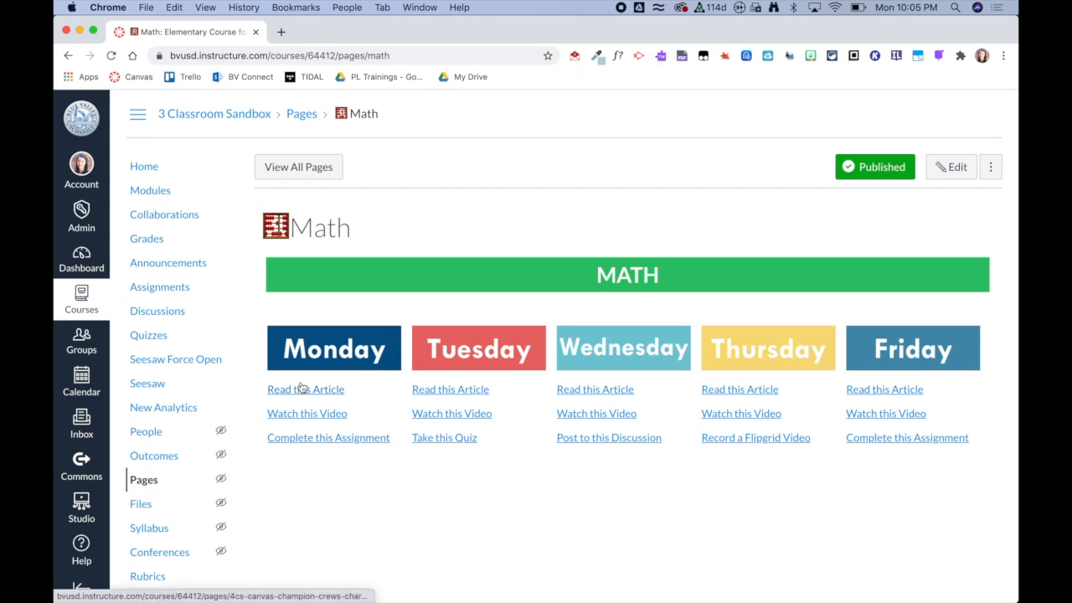
{"action": "mouse_move", "coordinate": [328, 438]}
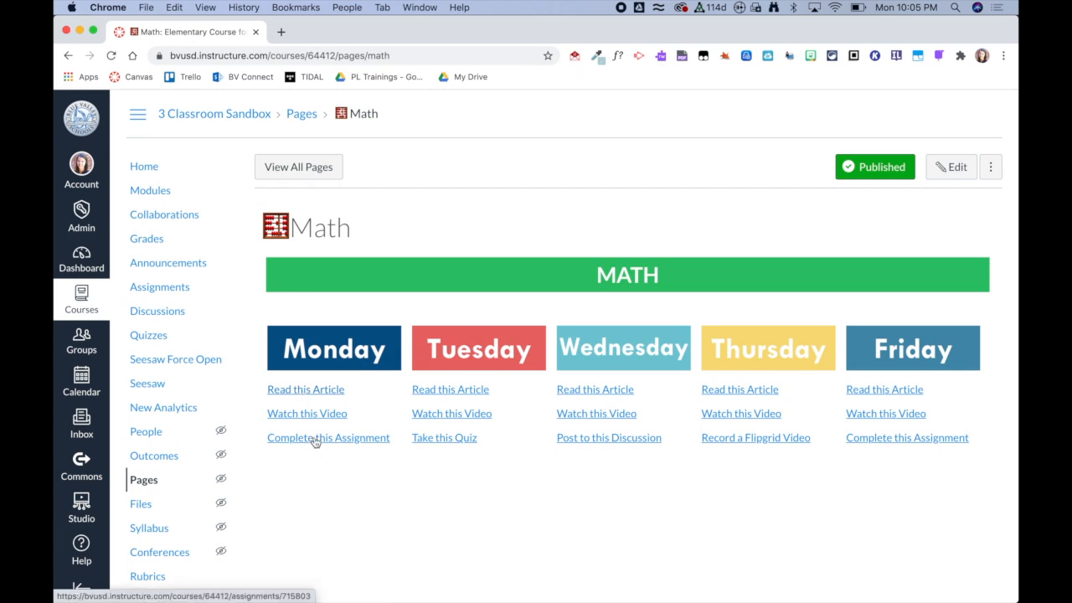
- Follow Monday's 'Complete this Assignment' link to the Math PDF assignment
{"action": "left_click", "coordinate": [329, 437]}
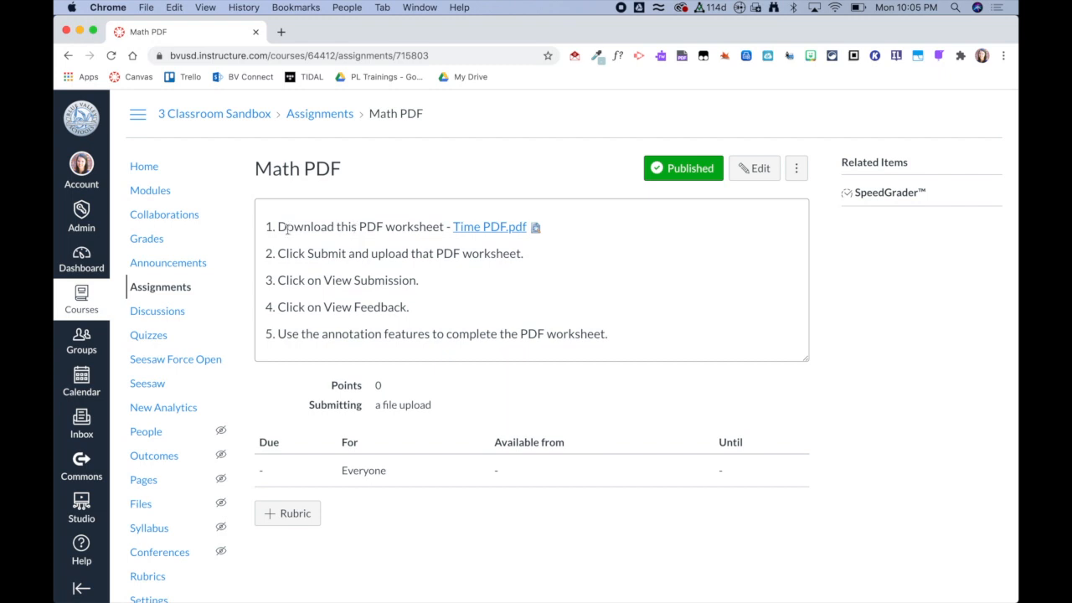
{"action": "mouse_move", "coordinate": [472, 262]}
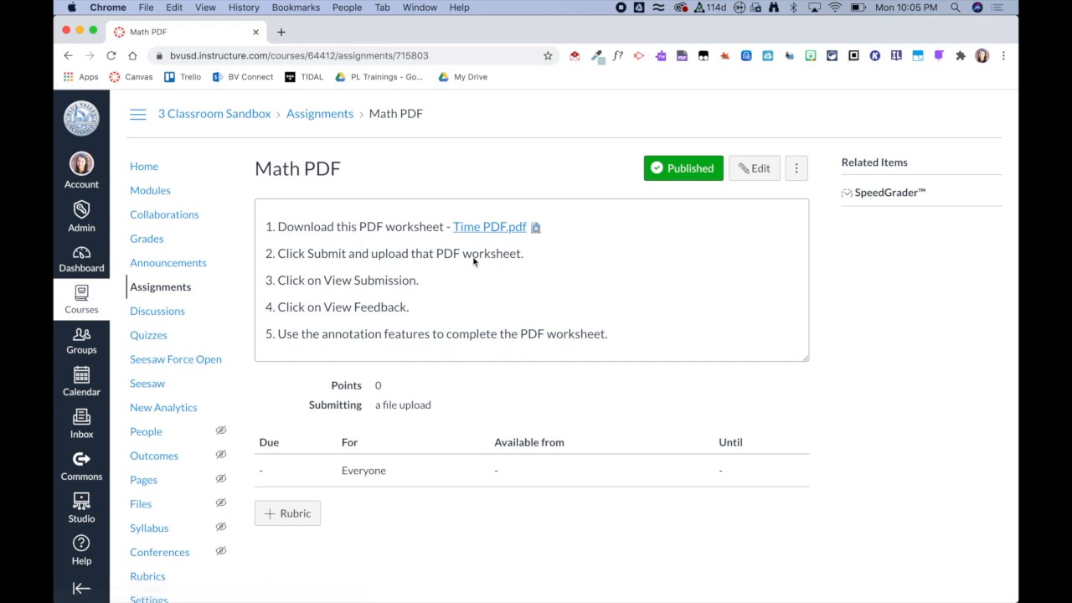
{"action": "mouse_move", "coordinate": [451, 247]}
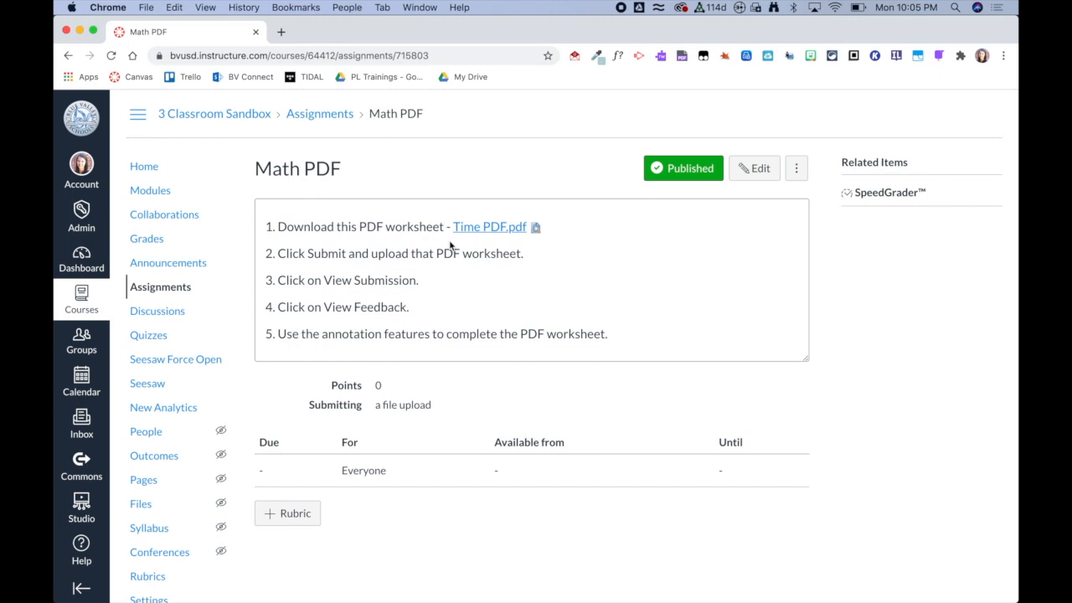
{"action": "mouse_move", "coordinate": [325, 275]}
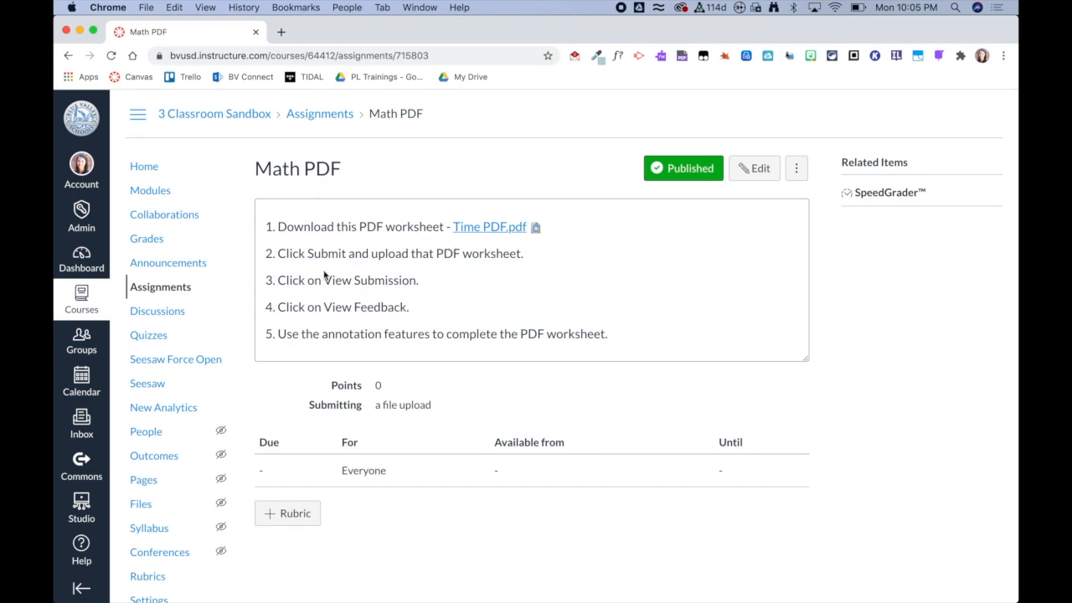
{"action": "mouse_move", "coordinate": [373, 301]}
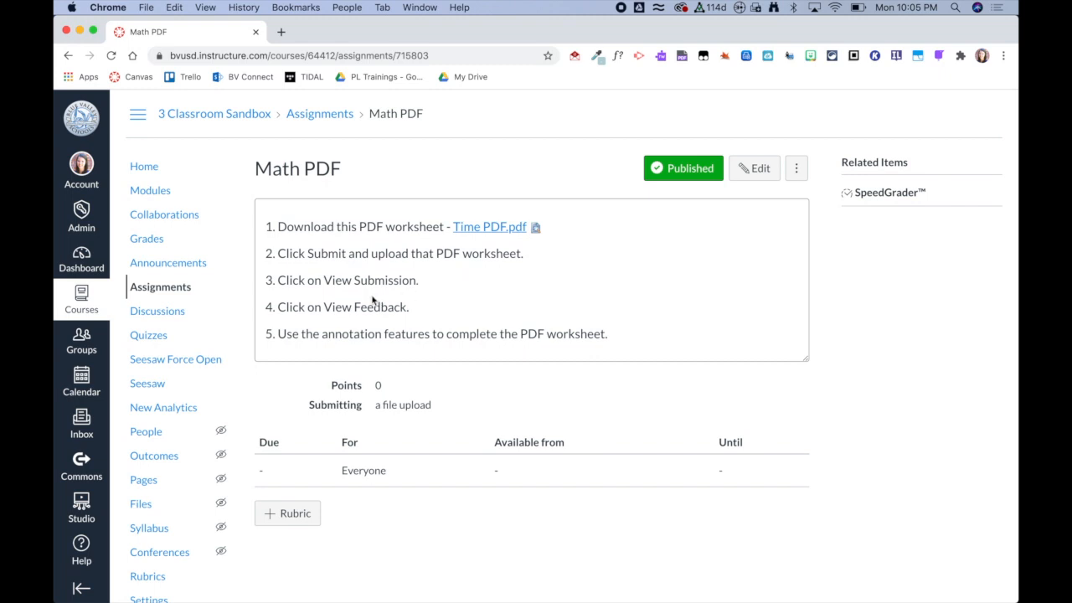
{"action": "mouse_move", "coordinate": [301, 350]}
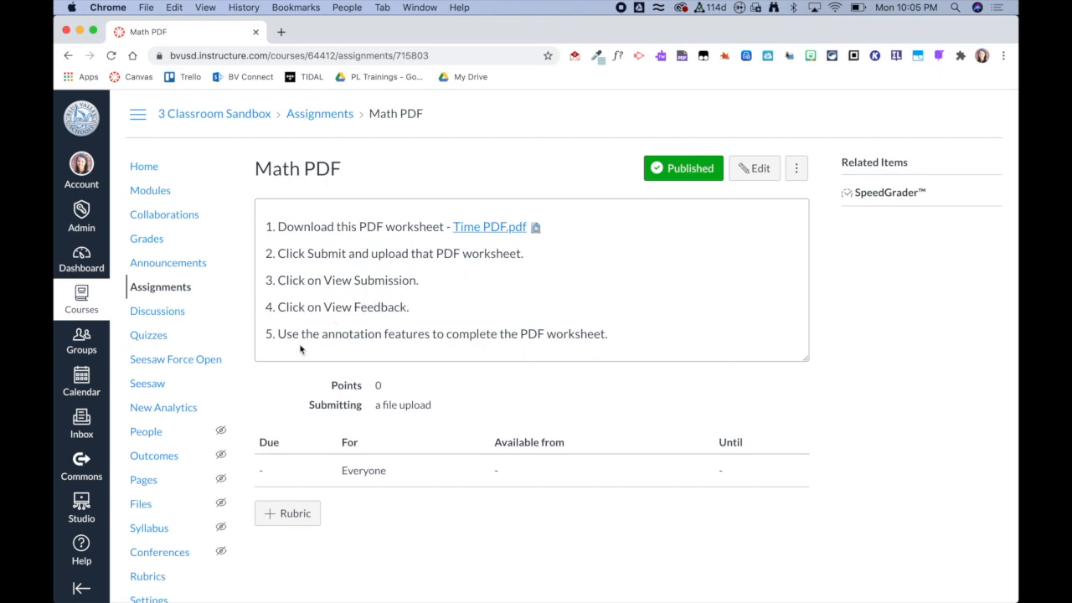
{"action": "mouse_move", "coordinate": [609, 358]}
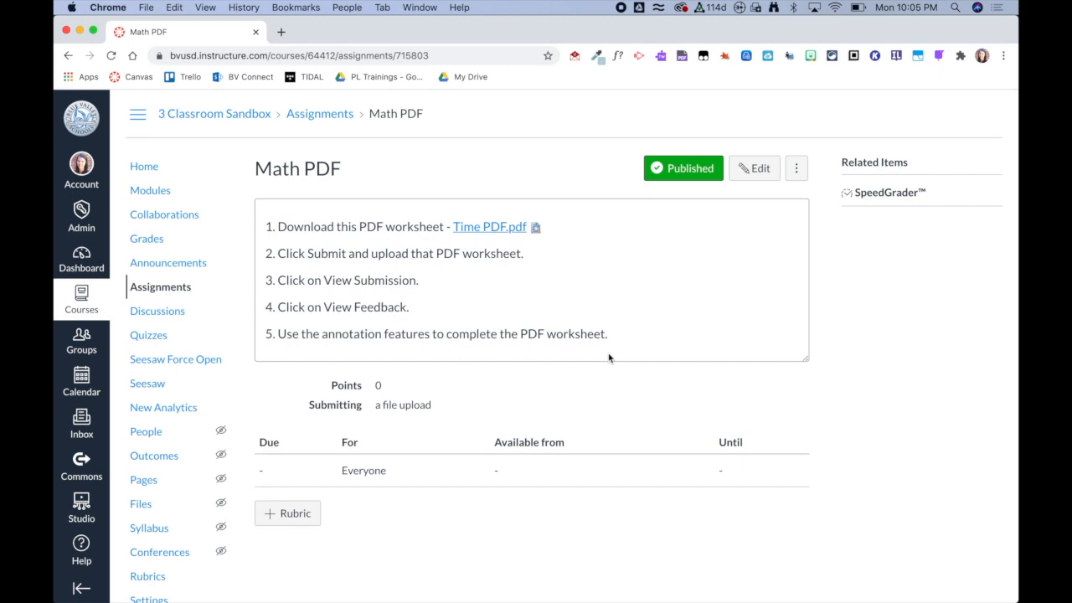
{"action": "mouse_move", "coordinate": [144, 166]}
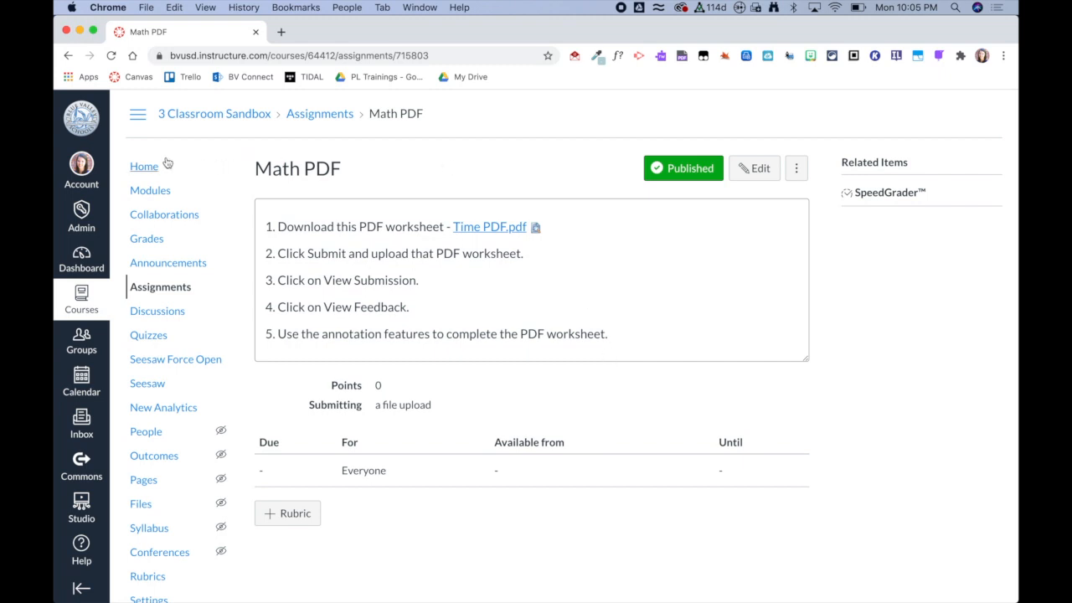
- Return to the course home page and switch into Student View
{"action": "left_click", "coordinate": [144, 166]}
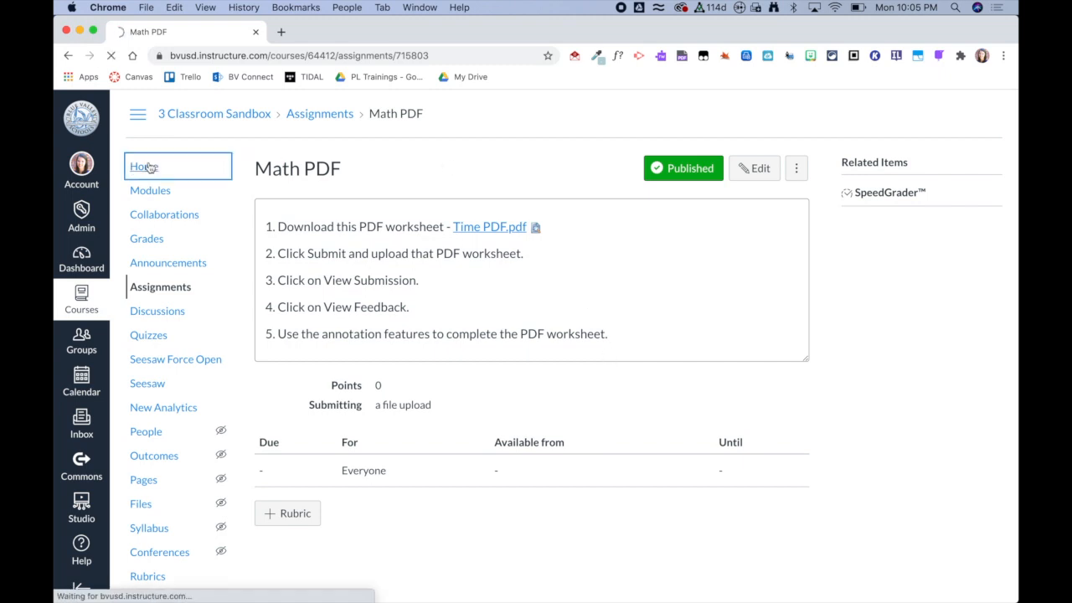
{"action": "left_click", "coordinate": [144, 166]}
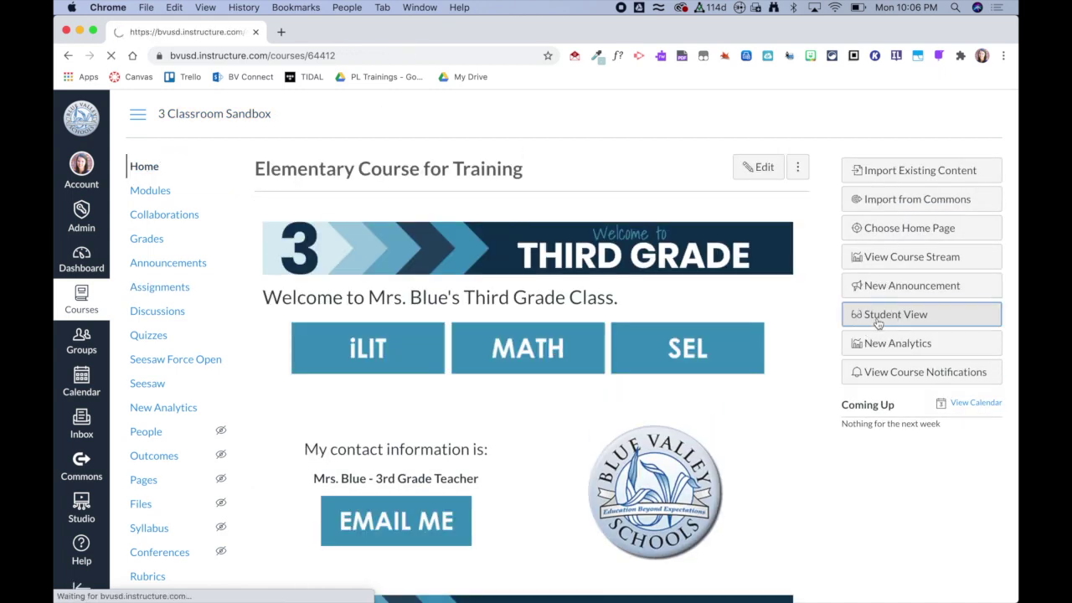
{"action": "left_click", "coordinate": [895, 315]}
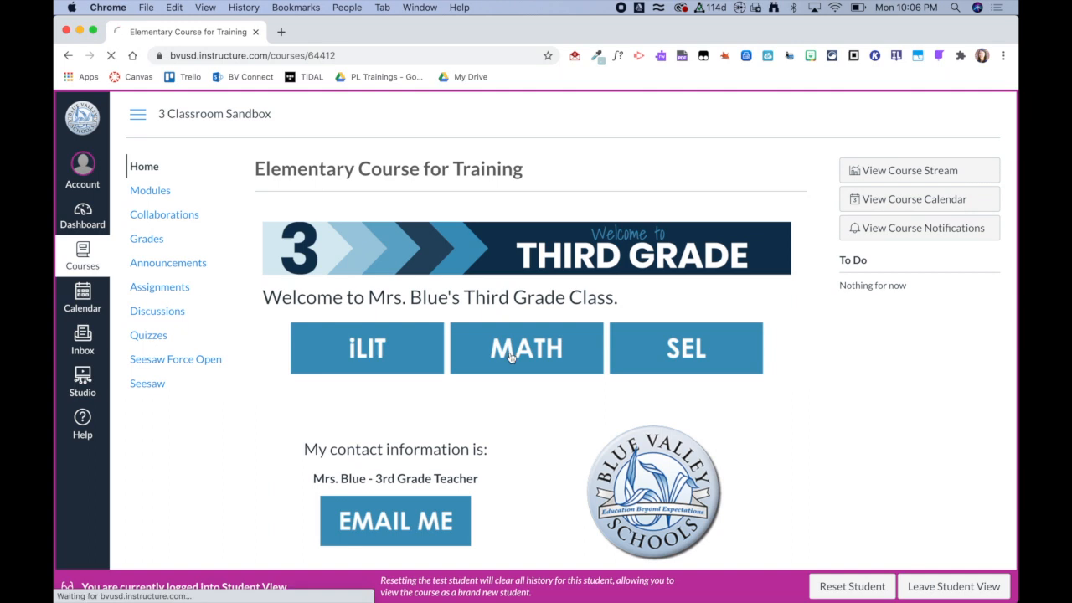
- Reopen Monday's Math PDF assignment as a student and download Time PDF.pdf
{"action": "left_click", "coordinate": [526, 346]}
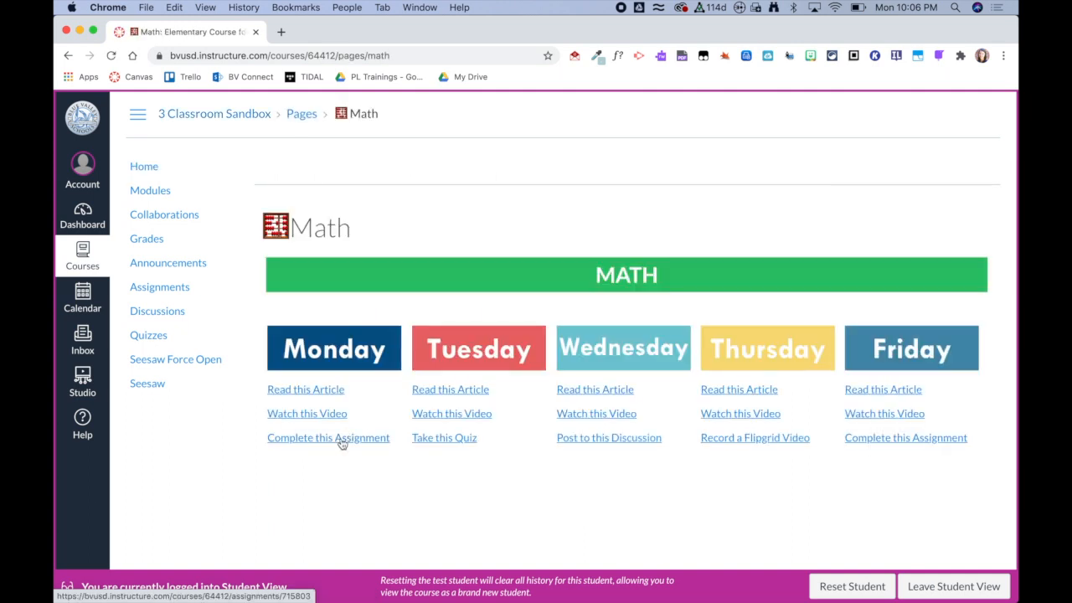
{"action": "left_click", "coordinate": [328, 438]}
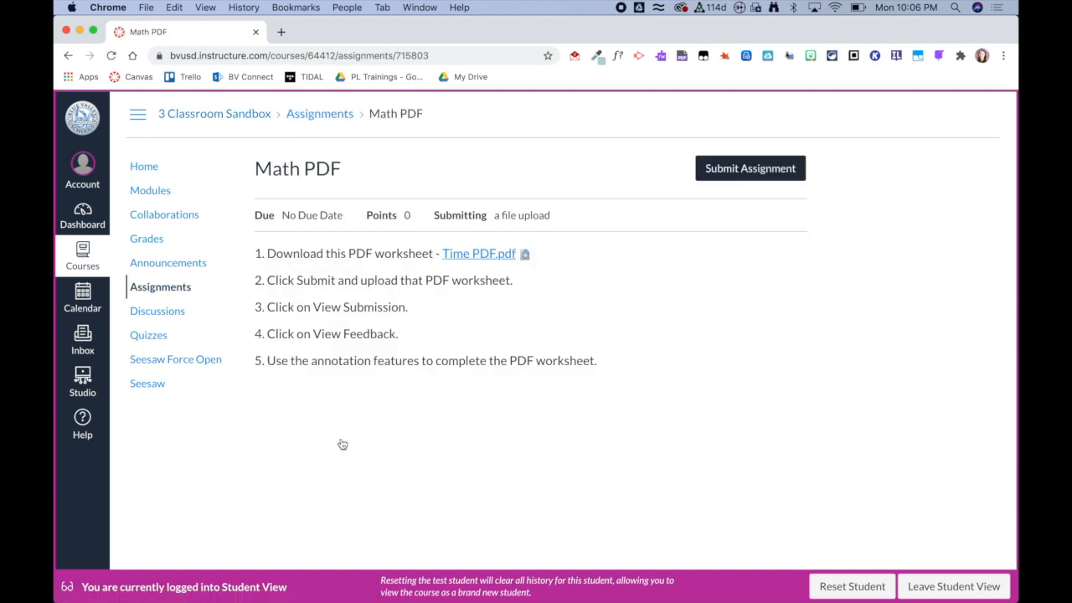
{"action": "left_click", "coordinate": [479, 253]}
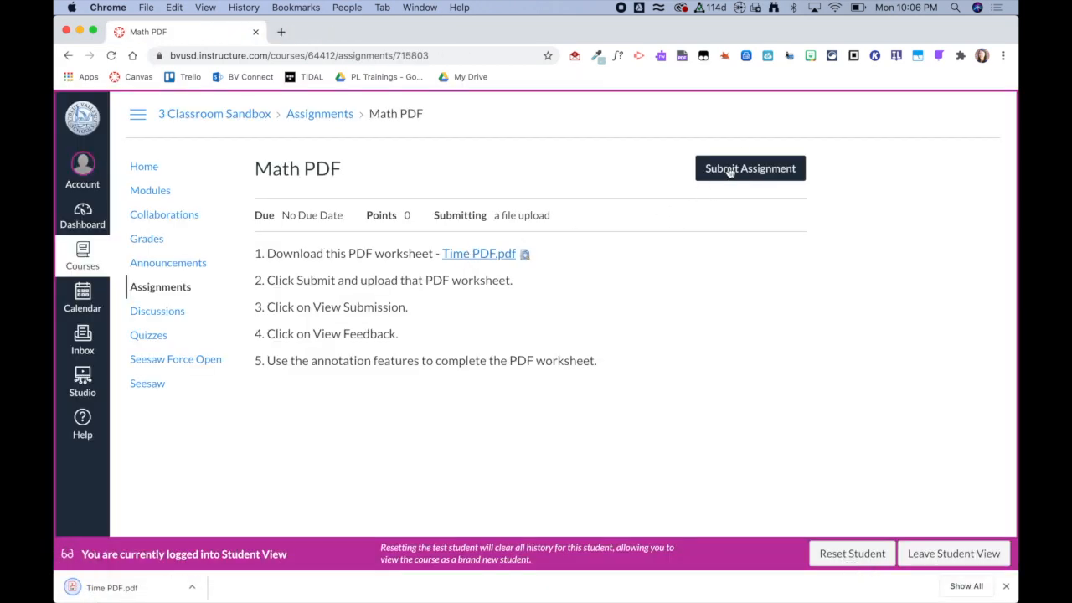
- Upload Time PDF.pdf from Downloads and submit it as the assignment
{"action": "left_click", "coordinate": [750, 167]}
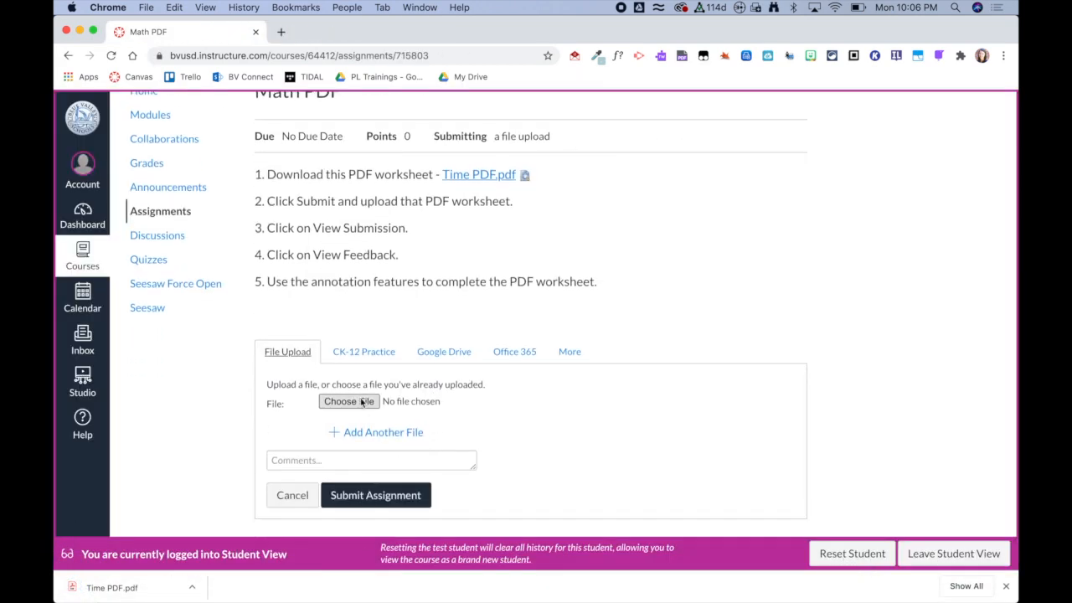
{"action": "left_click", "coordinate": [349, 402]}
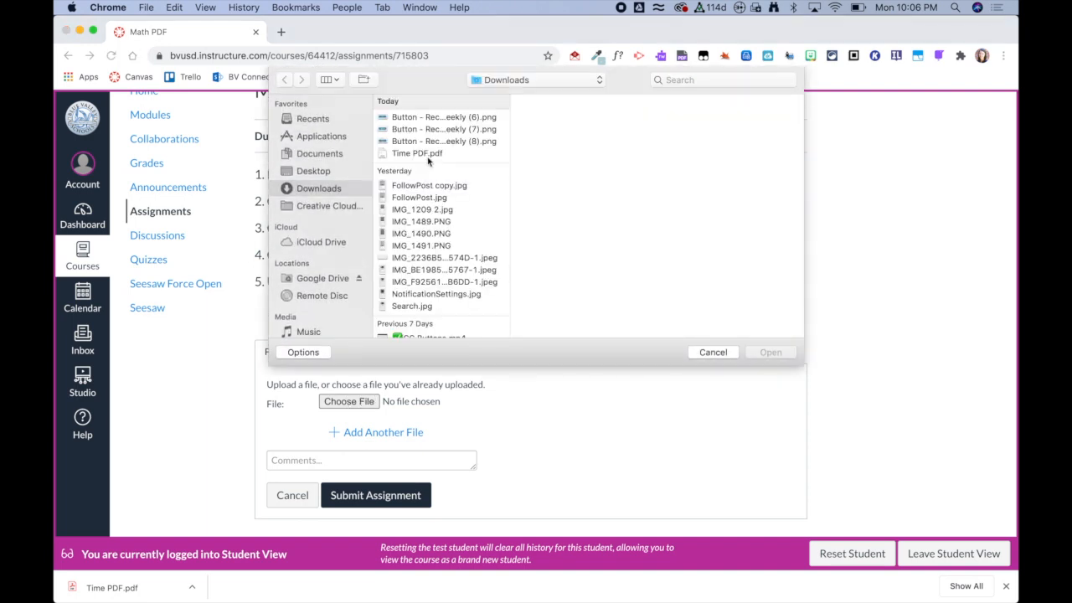
{"action": "left_click", "coordinate": [769, 352]}
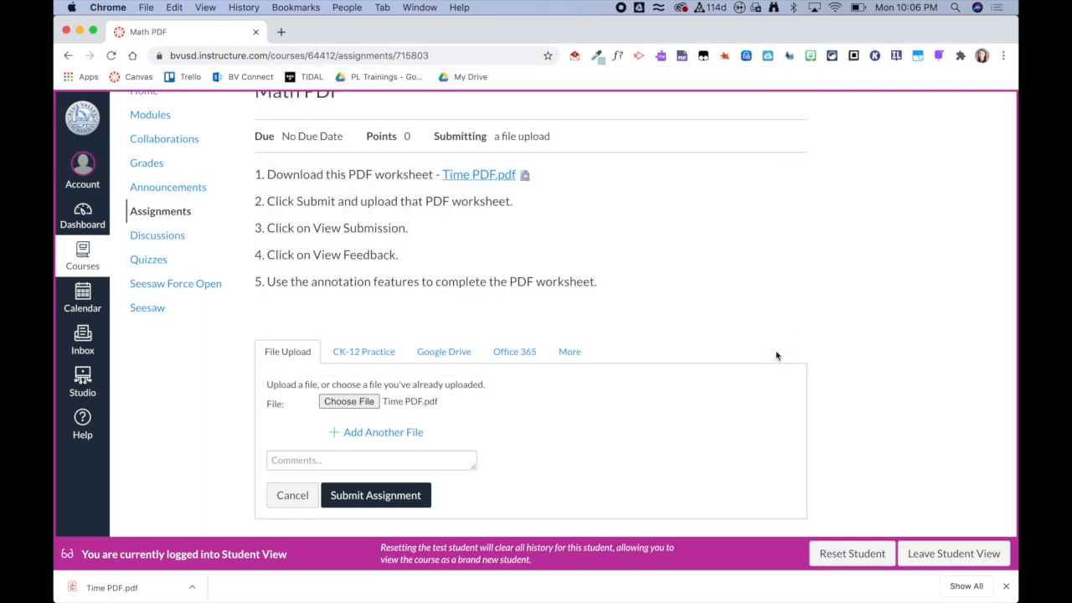
{"action": "left_click", "coordinate": [375, 496]}
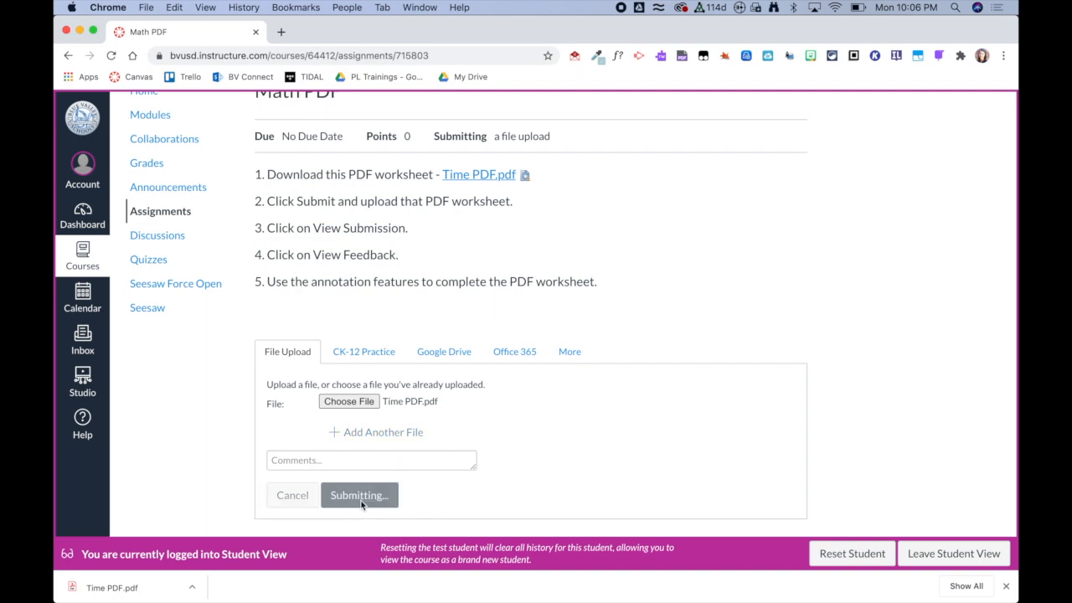
{"action": "left_click", "coordinate": [359, 496]}
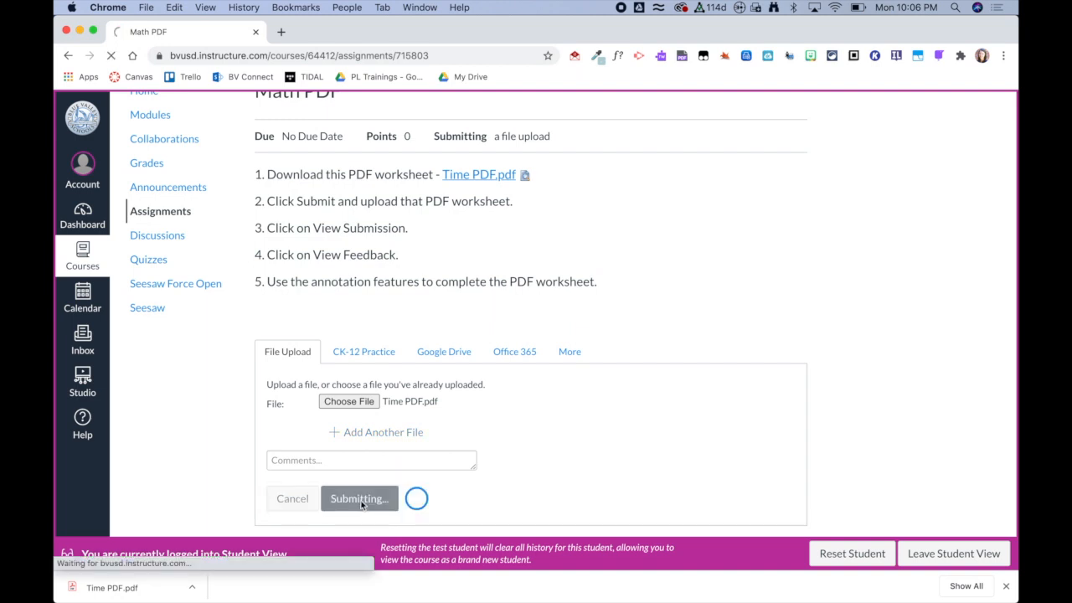
{"action": "left_click", "coordinate": [359, 499]}
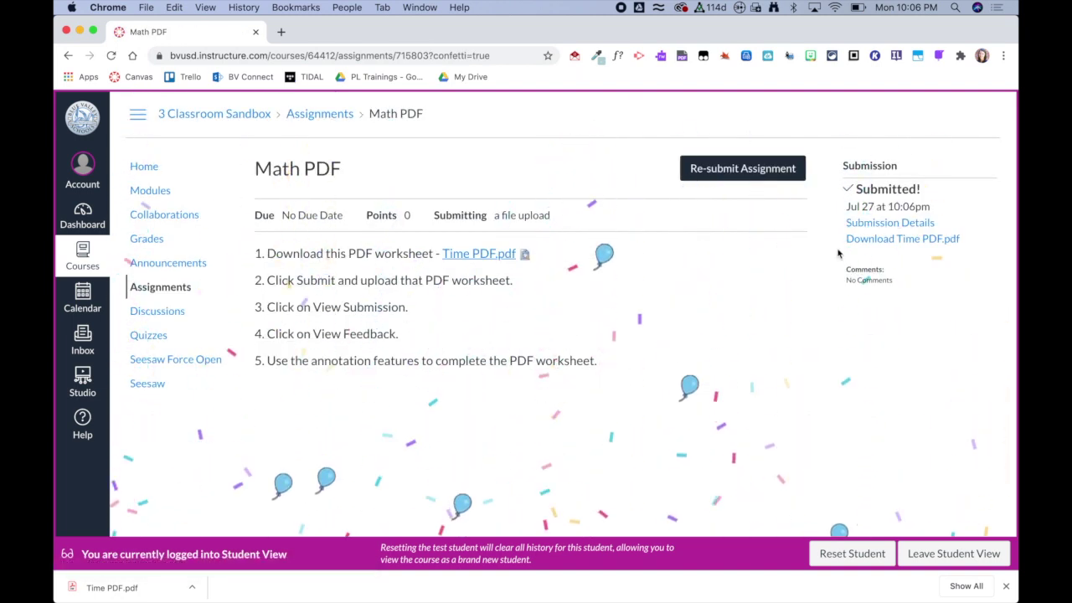
- View Feedback from Submission Details and expand the worksheet preview to full screen
{"action": "left_click", "coordinate": [890, 221]}
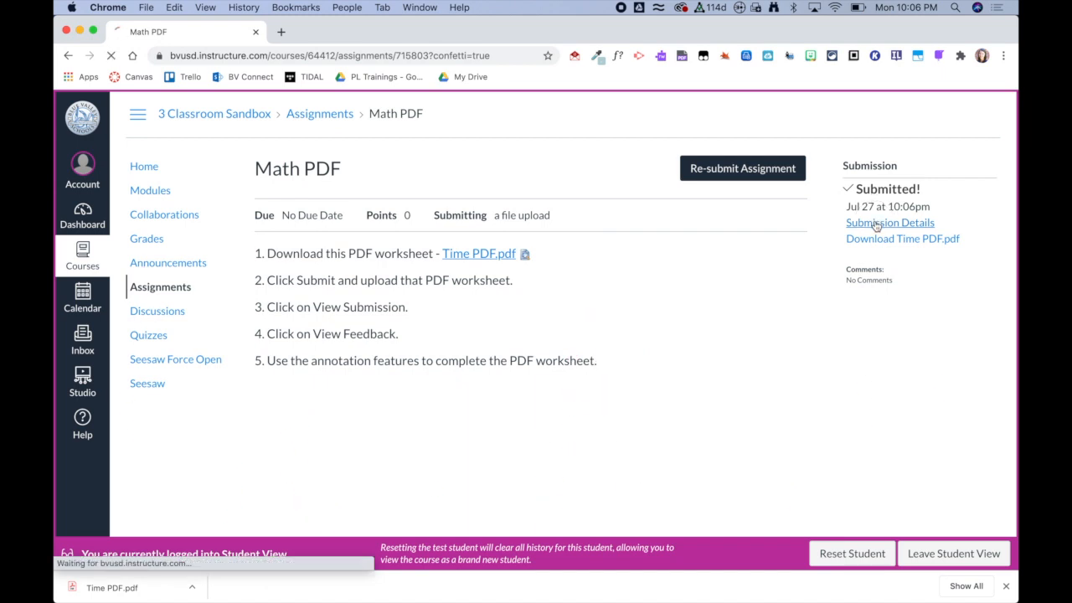
{"action": "left_click", "coordinate": [890, 221]}
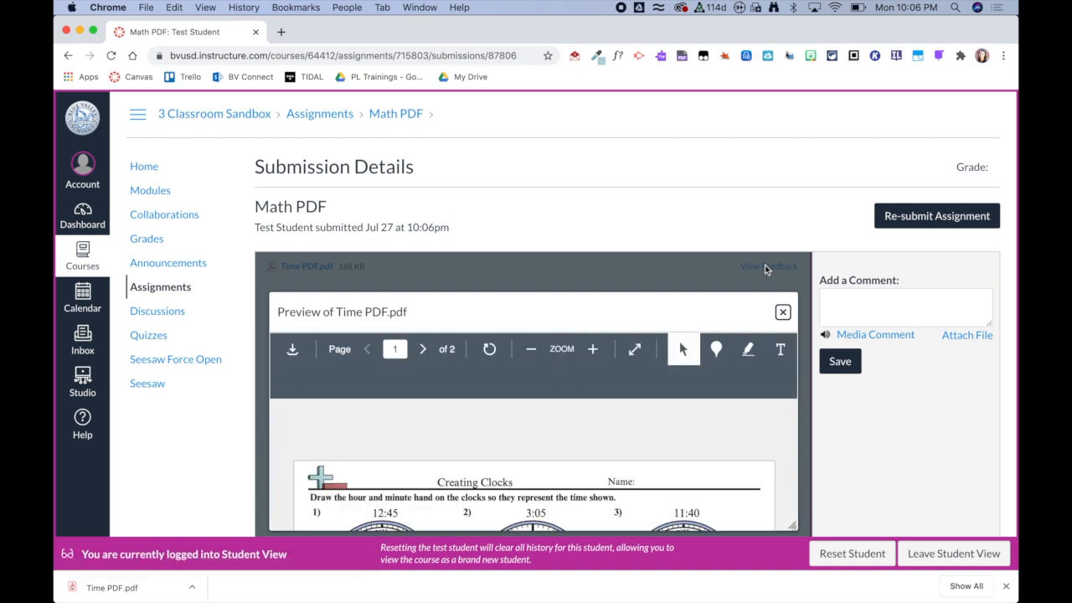
{"action": "mouse_move", "coordinate": [546, 438]}
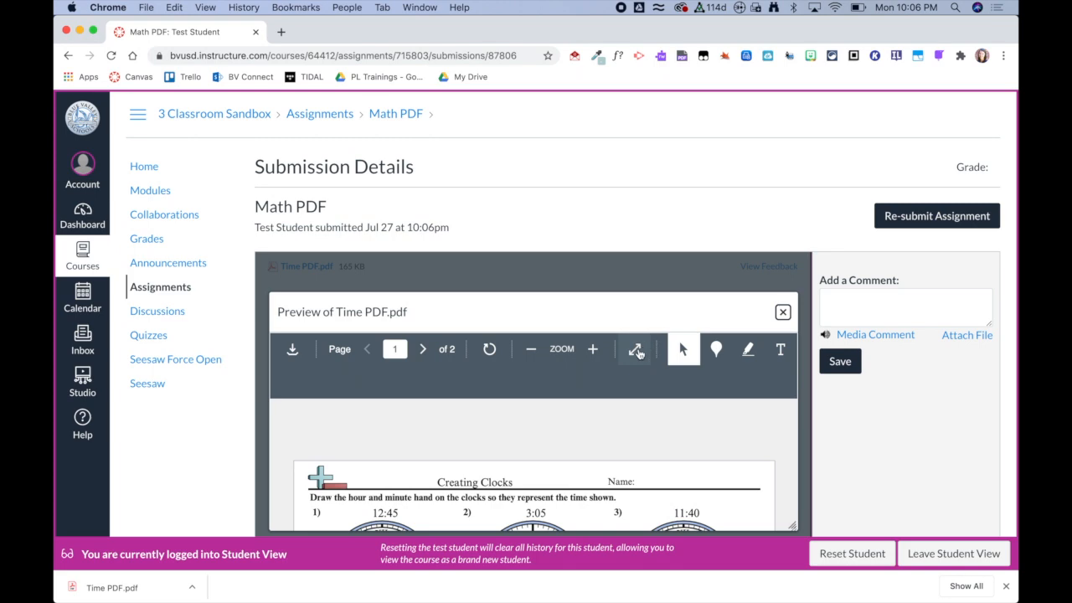
{"action": "left_click", "coordinate": [637, 350]}
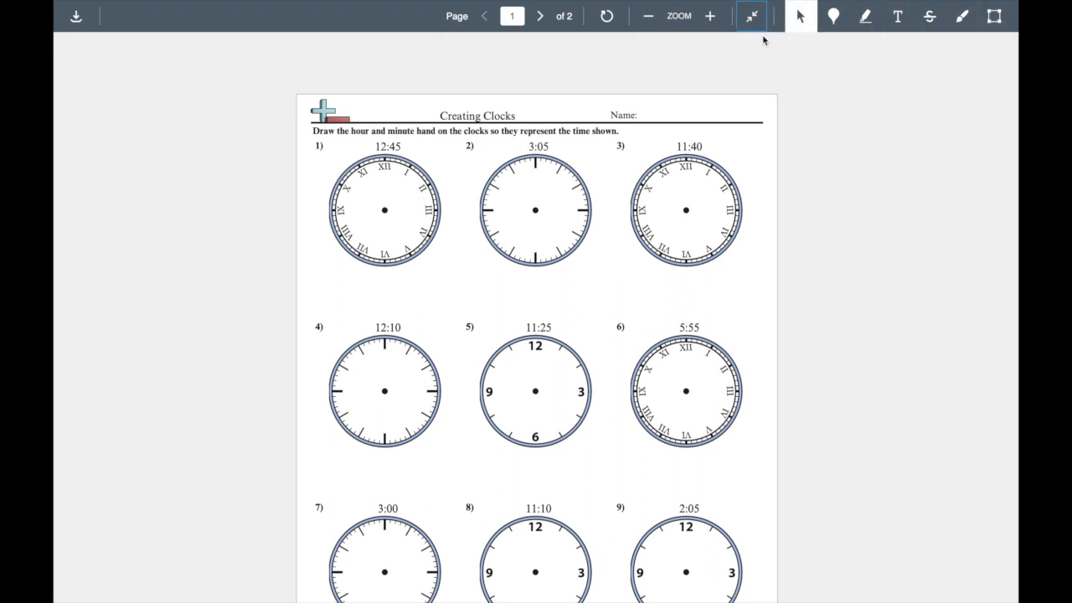
{"action": "mouse_move", "coordinate": [935, 91]}
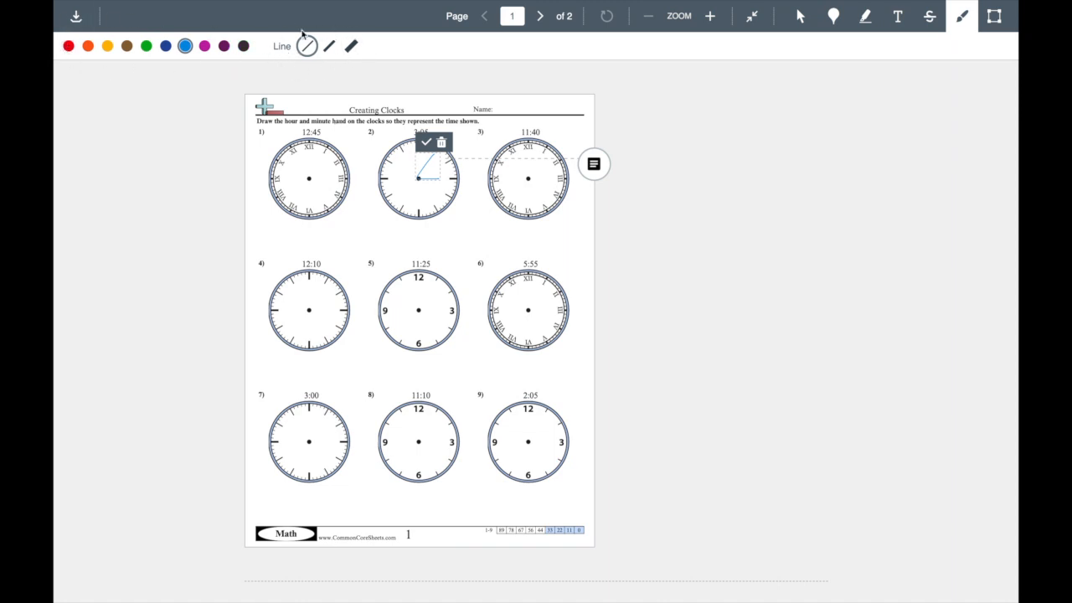
- Place a point annotation beside the 11:40 clock reading 'Not sure about this one'
{"action": "left_click", "coordinate": [593, 164]}
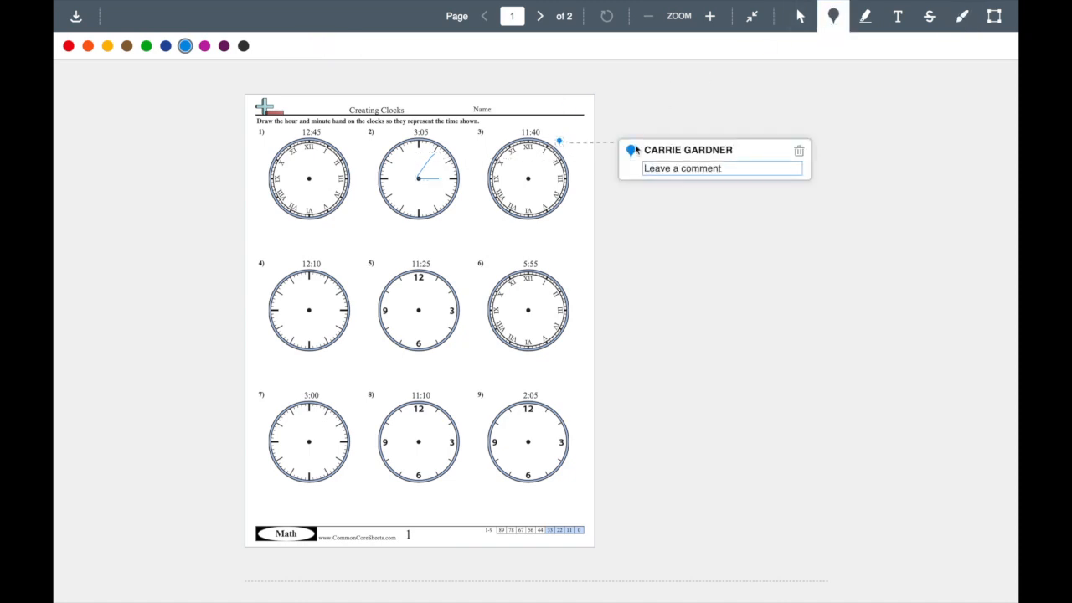
{"action": "type", "text": "Not sure about"}
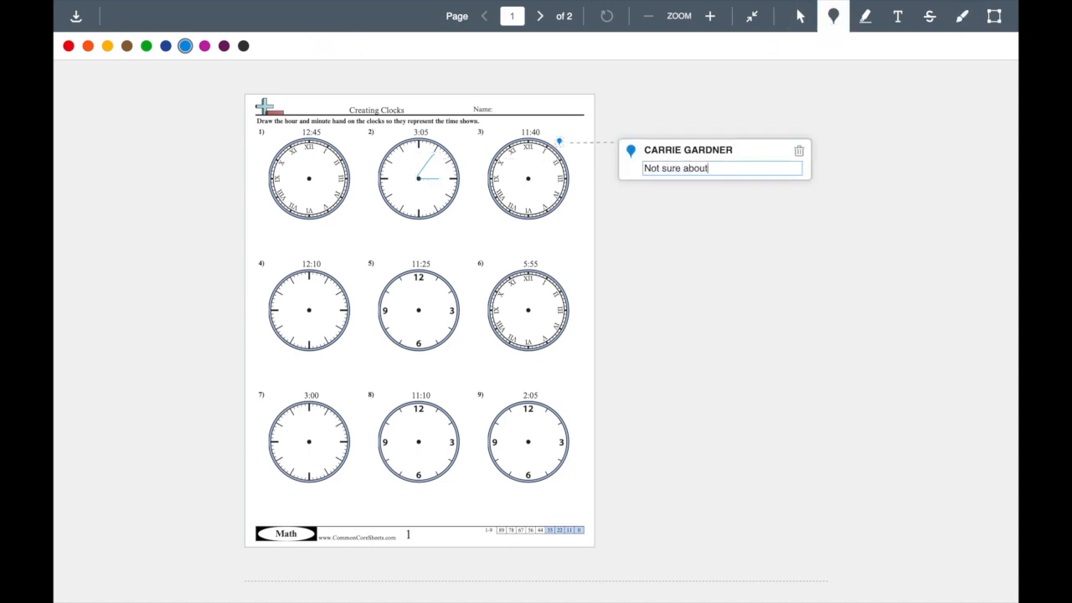
{"action": "type", "text": "this one"}
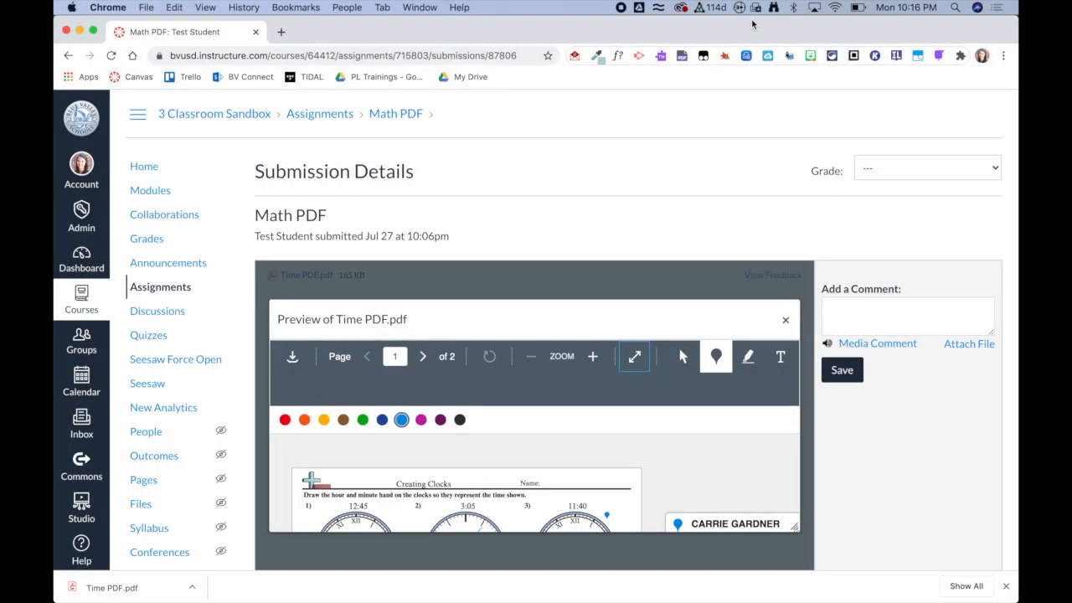
{"action": "mouse_move", "coordinate": [654, 158]}
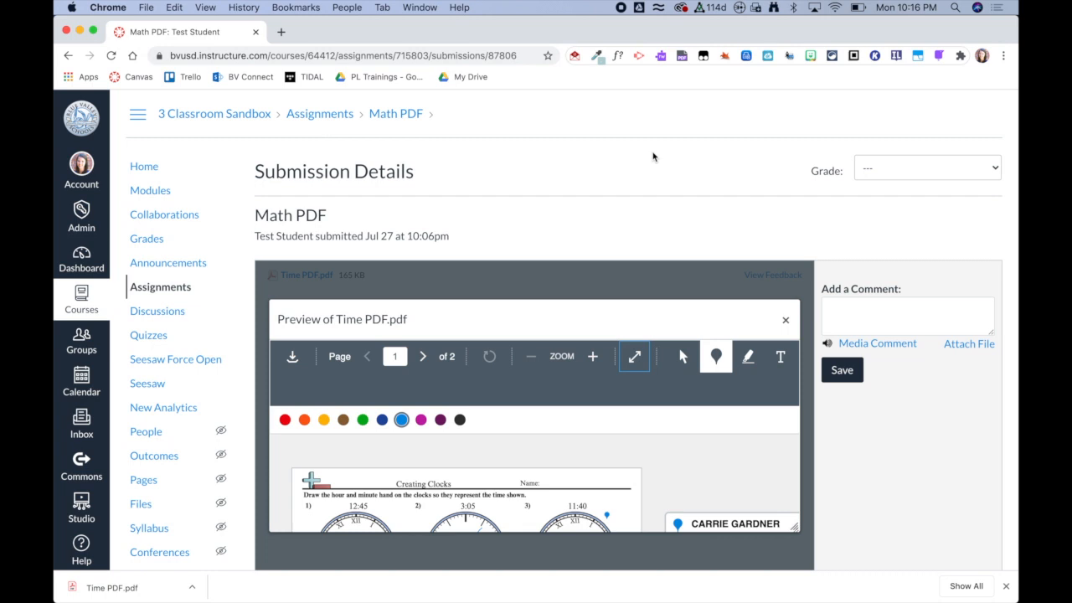
{"action": "mouse_move", "coordinate": [753, 23]}
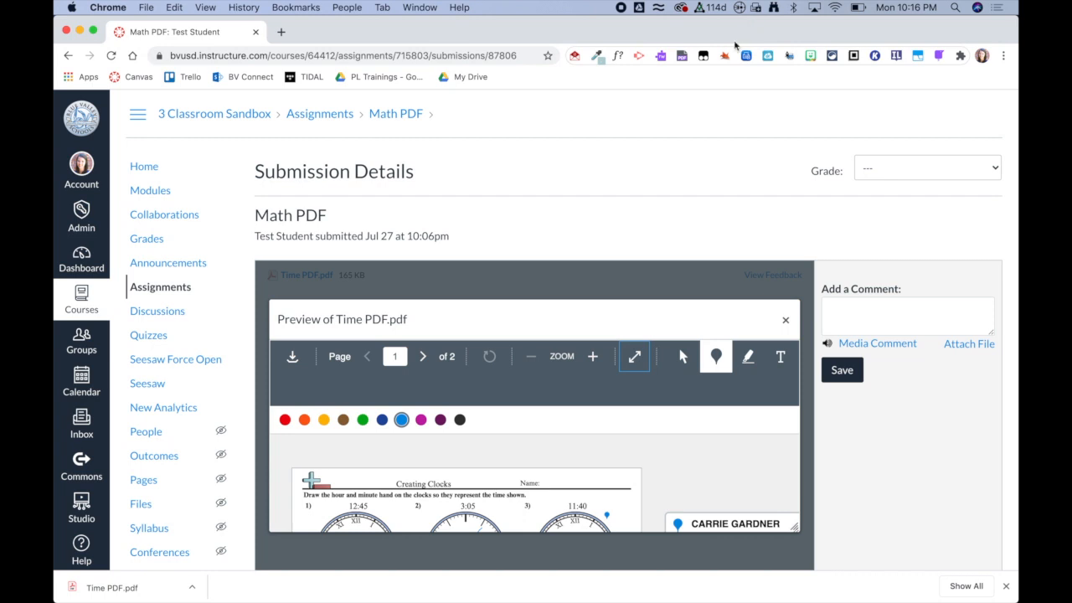
{"action": "mouse_move", "coordinate": [653, 157]}
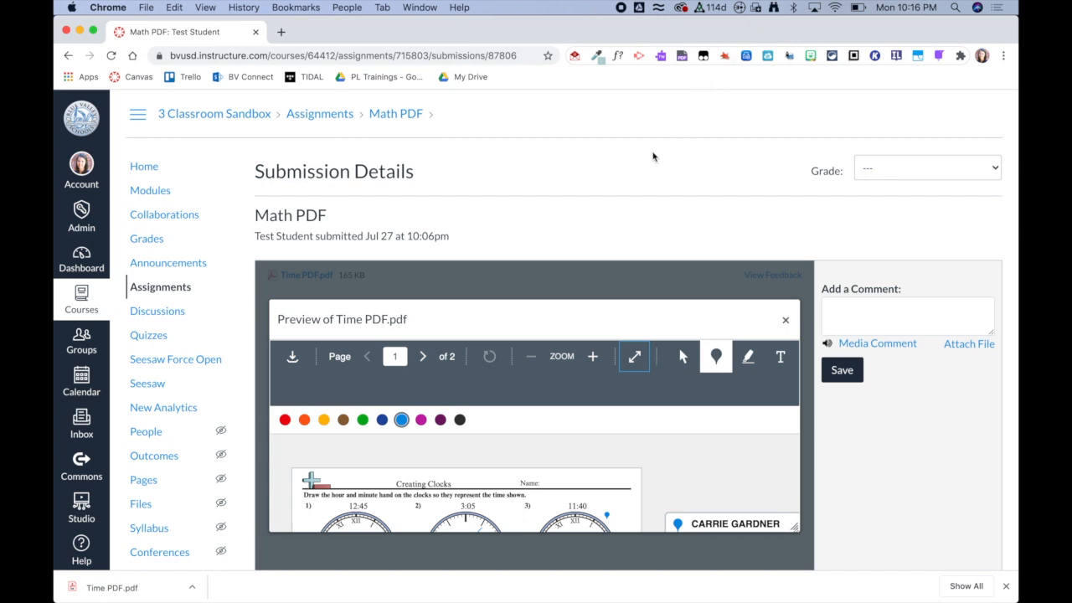